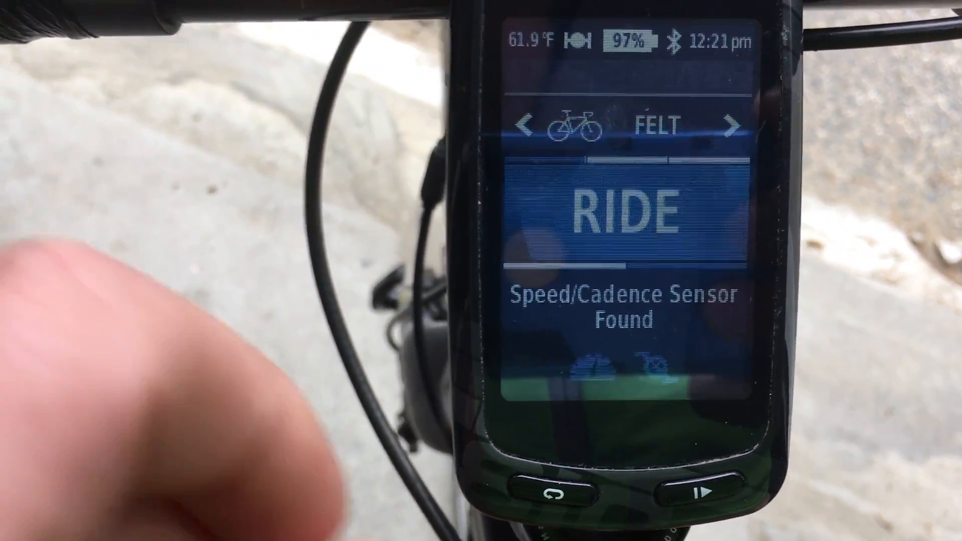
- Start the ride timer on the Felt bike profile with the start/stop button
click(686, 494)
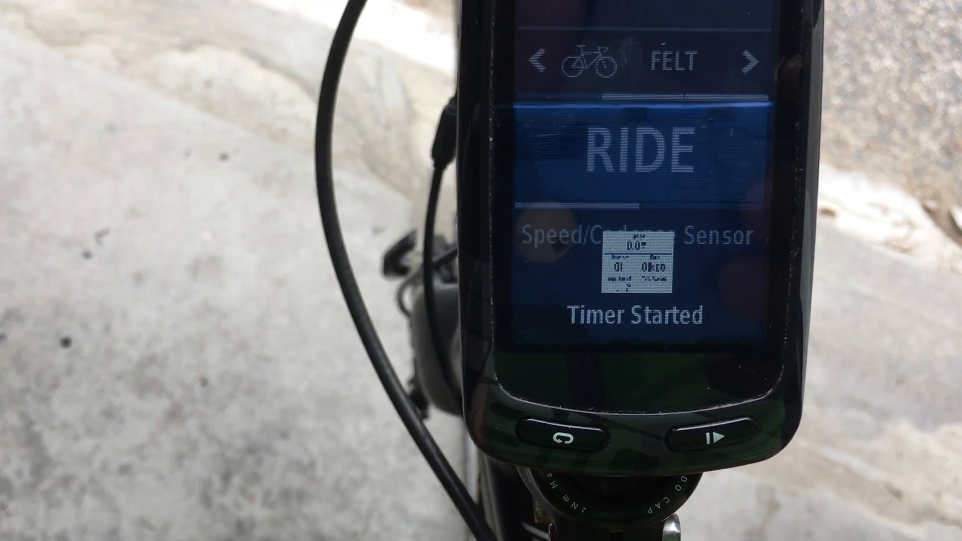